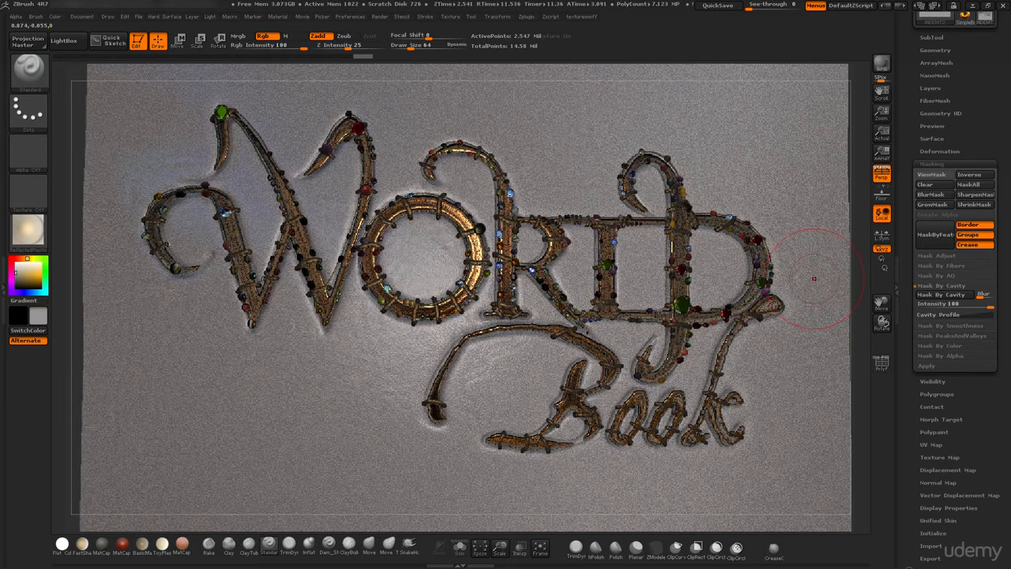
mouse_move(809, 276)
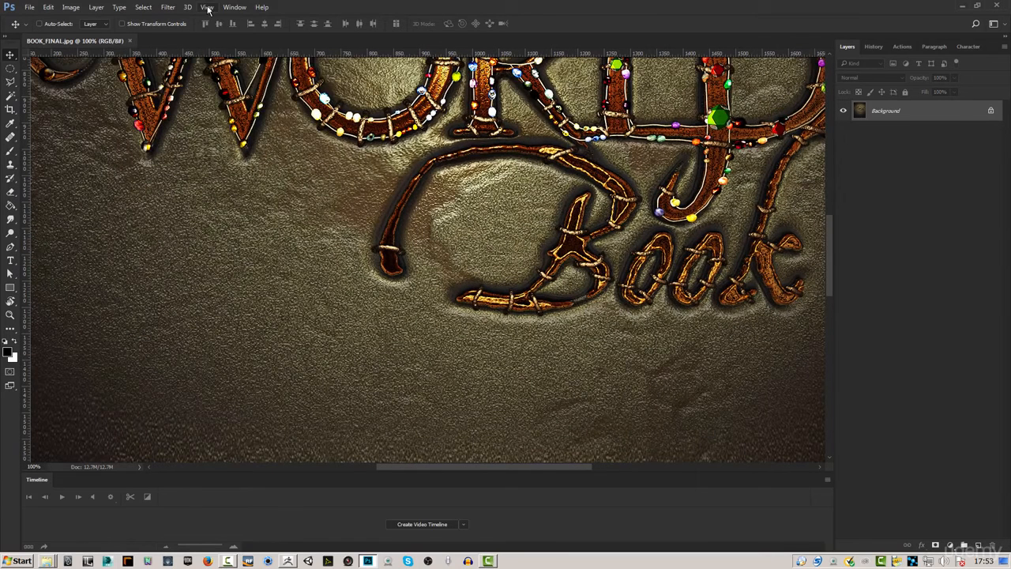
mouse_move(221, 140)
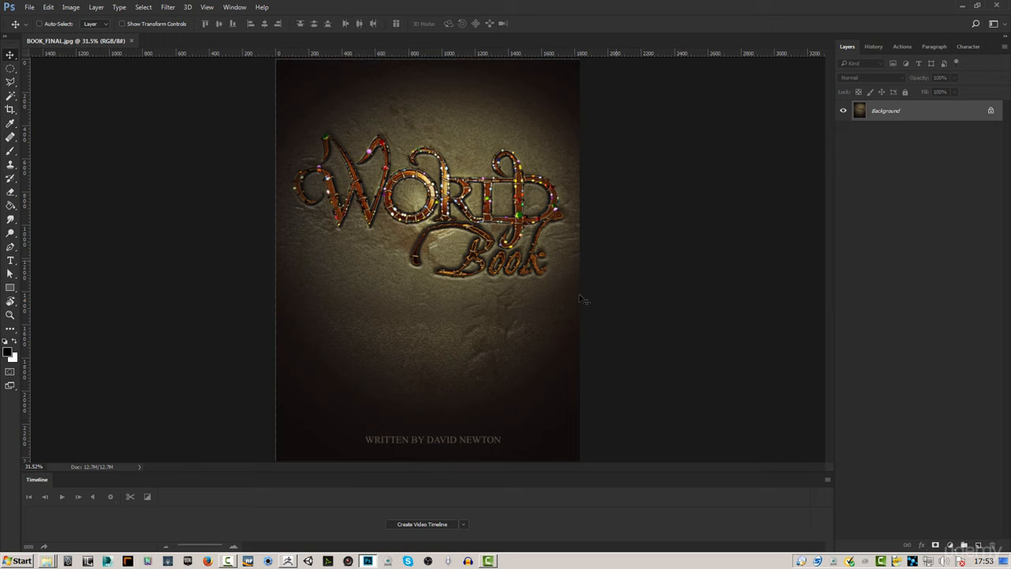
mouse_move(494, 446)
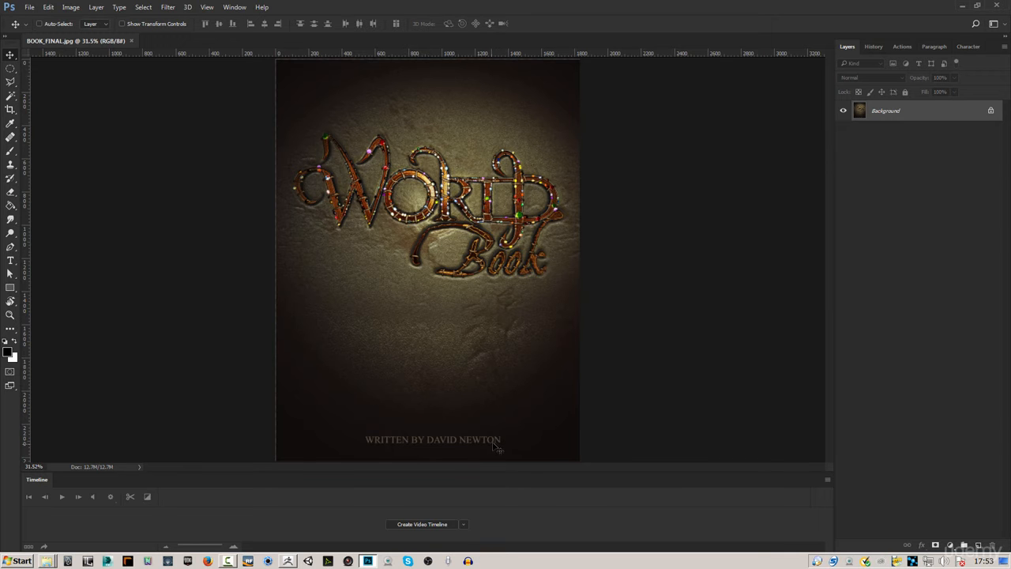
mouse_move(652, 342)
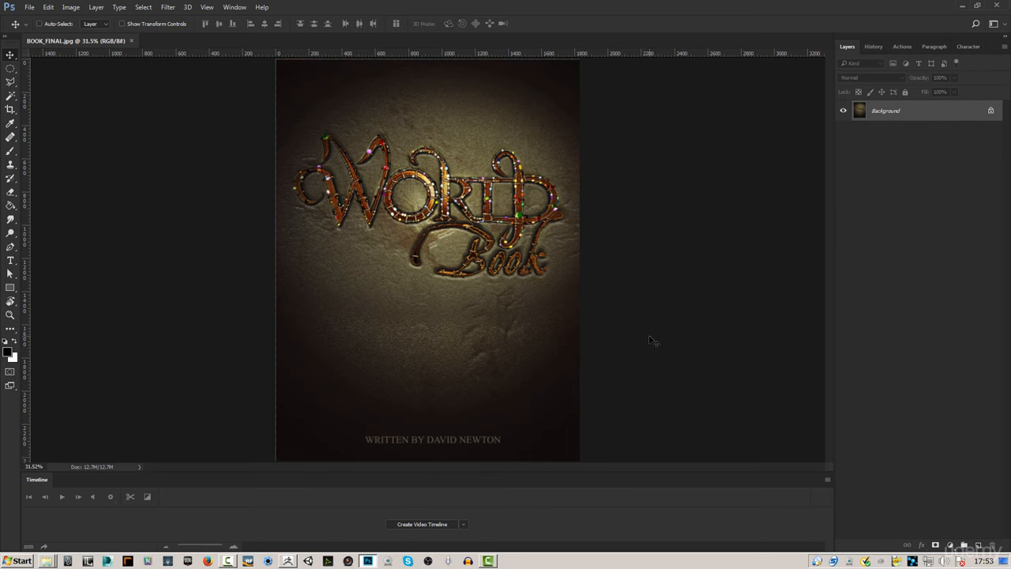
mouse_move(627, 252)
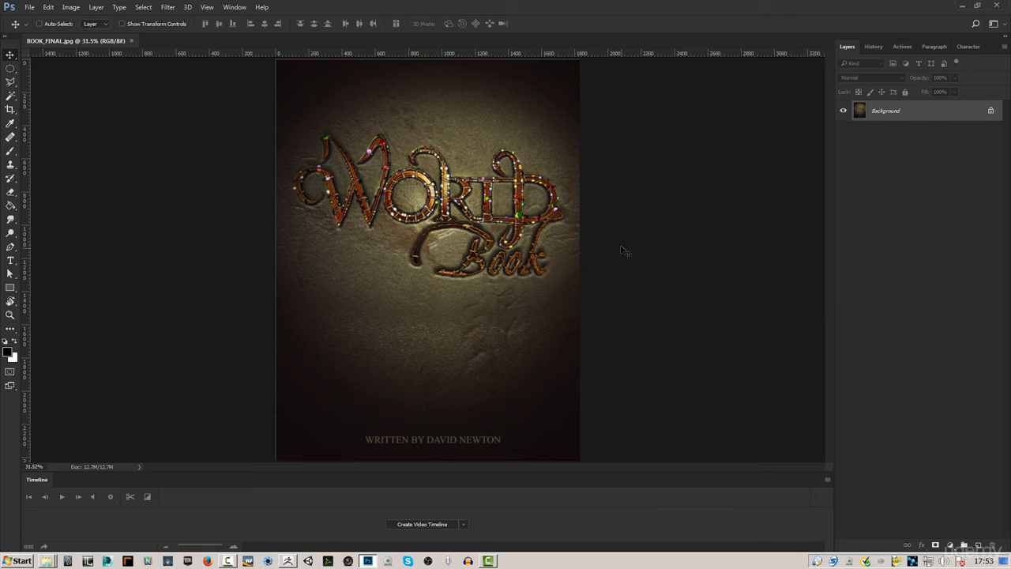
mouse_move(666, 241)
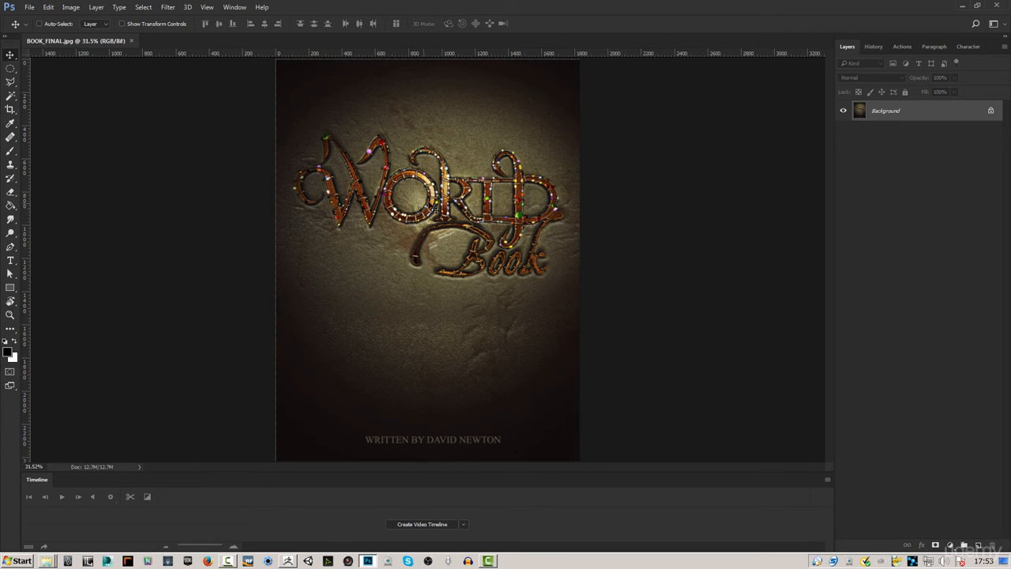
mouse_move(662, 205)
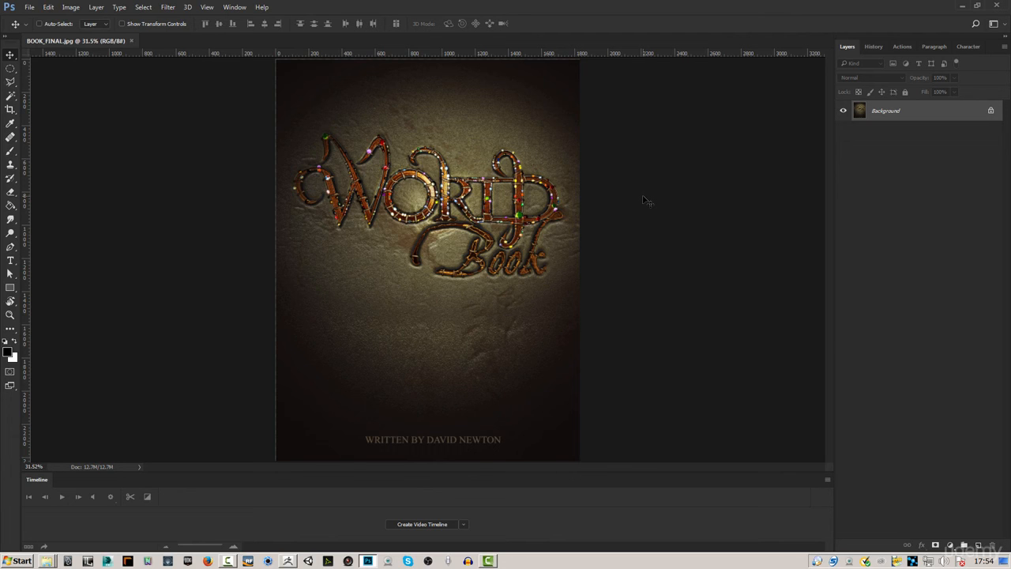
mouse_move(636, 212)
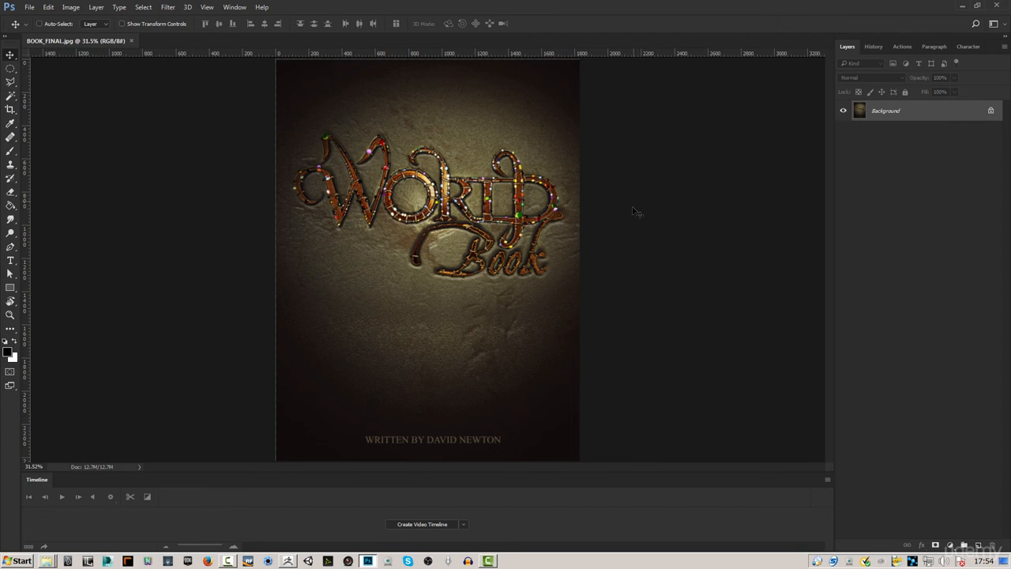
mouse_move(633, 216)
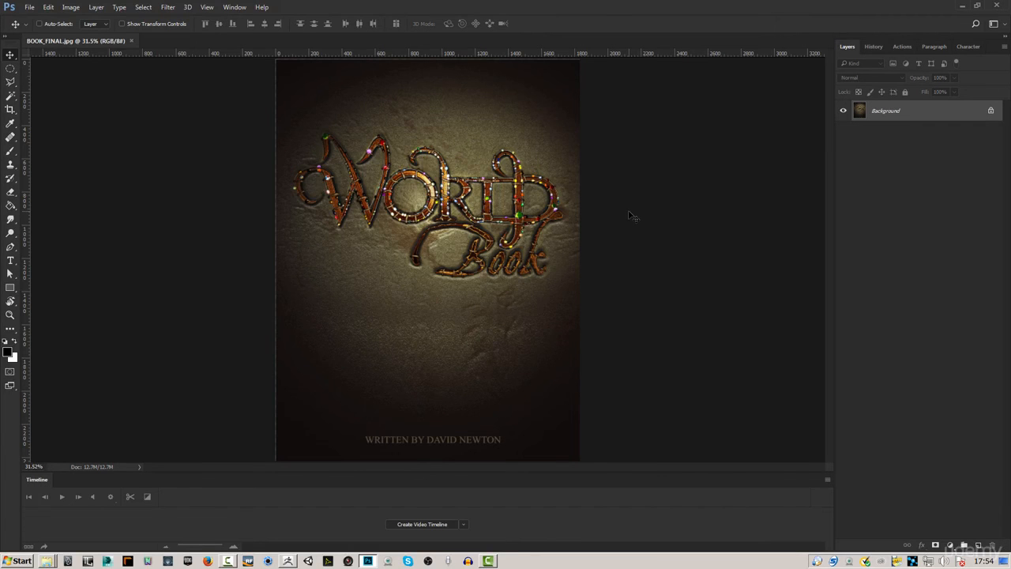